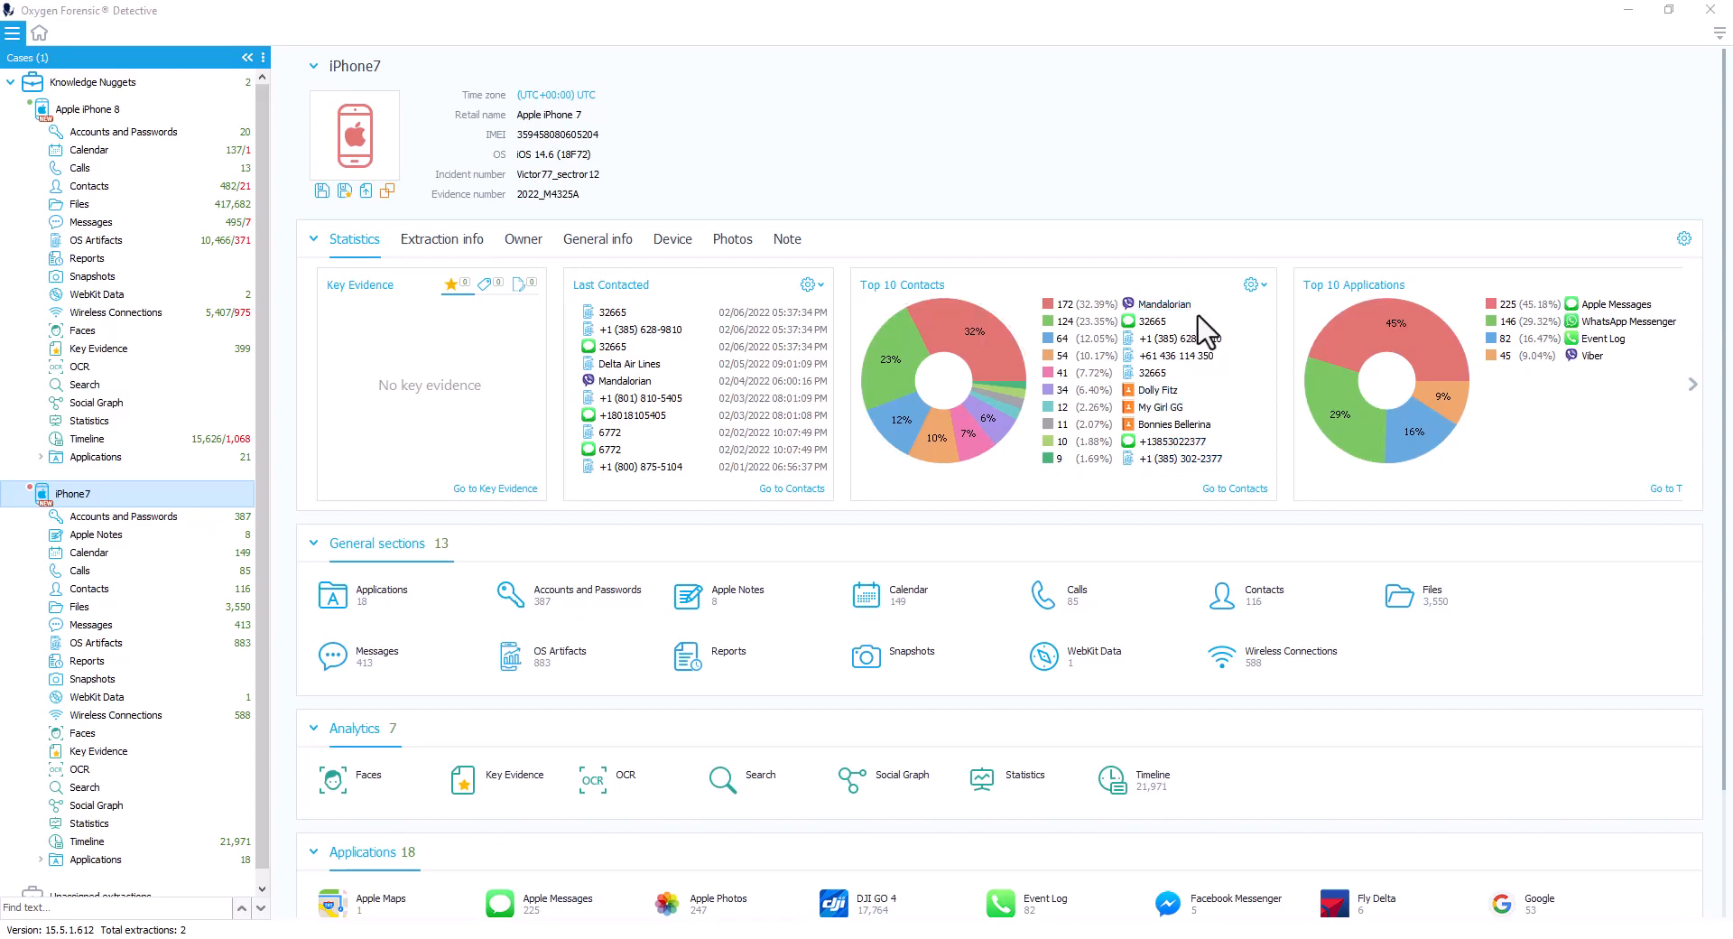
mouse_move(1076, 590)
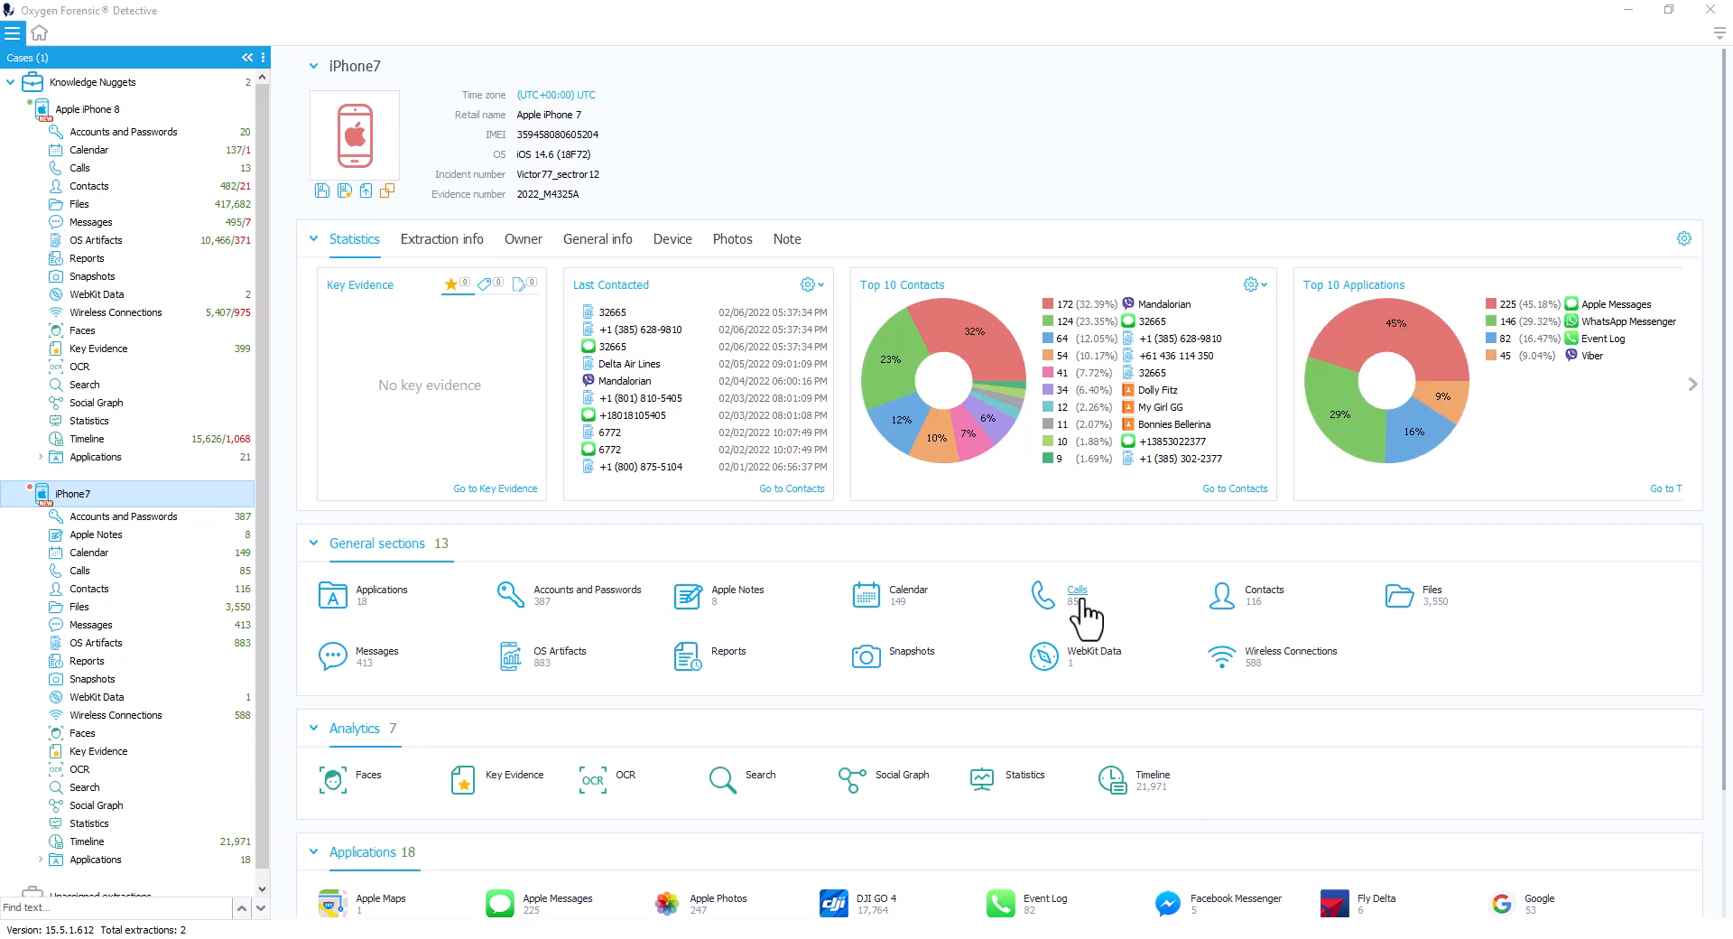
Open the iPhone7 Calls list and show its View options for duplicates, charts and aliases
click(1075, 594)
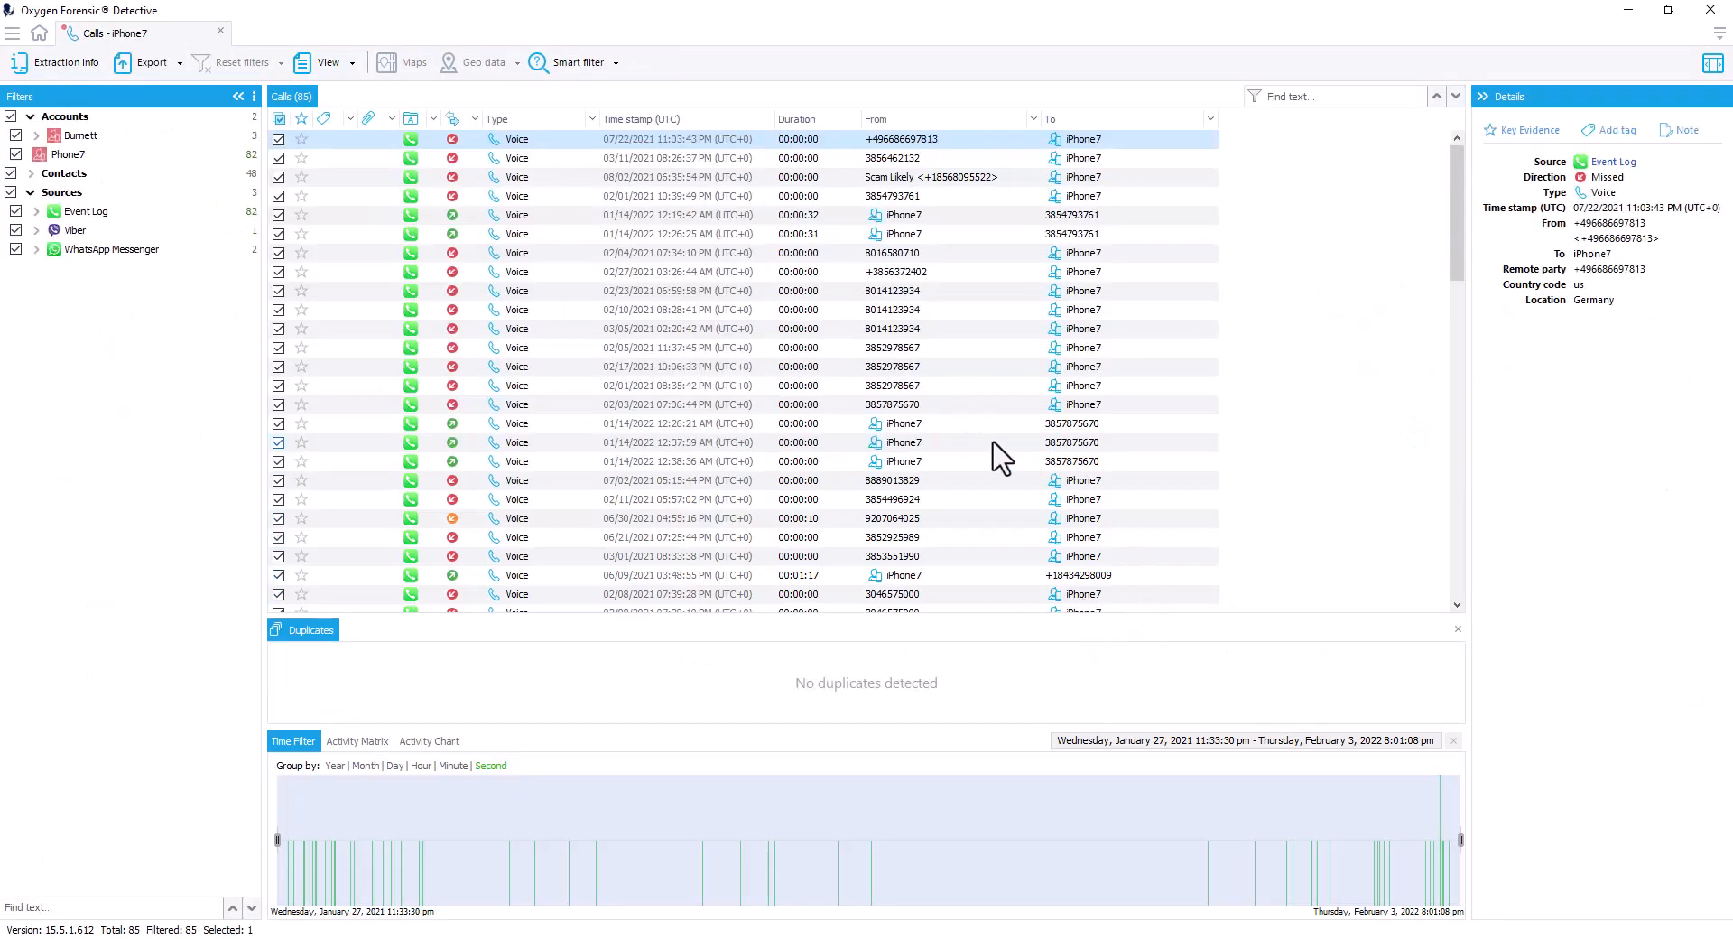
mouse_move(737, 360)
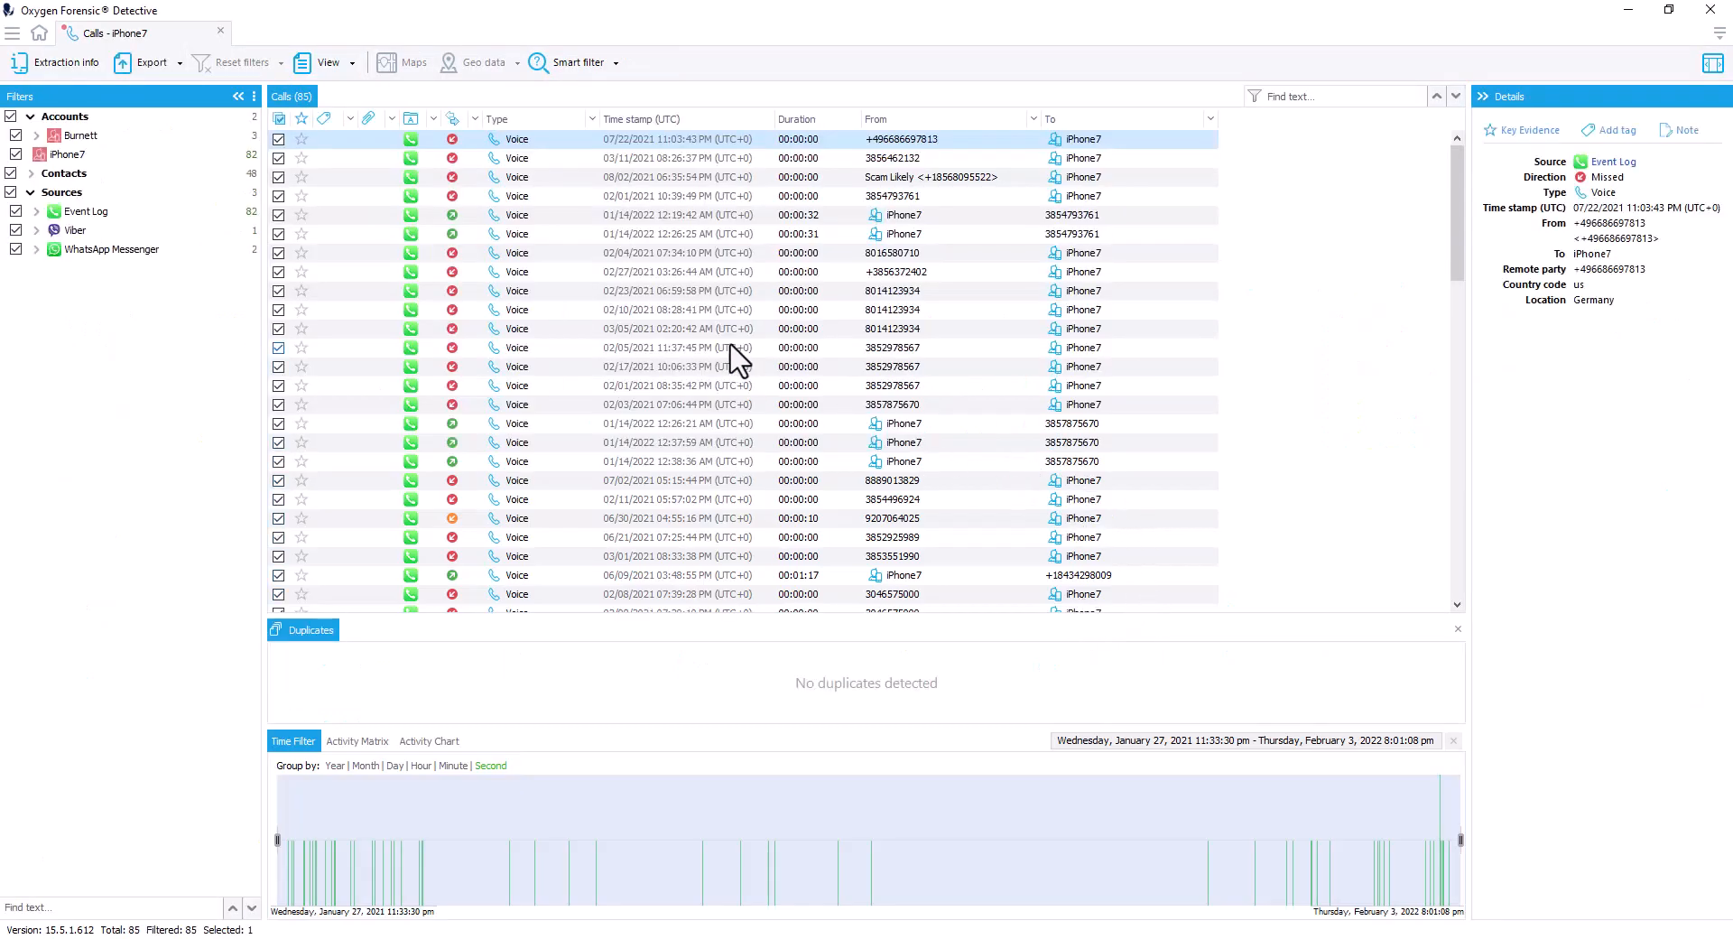
click(326, 63)
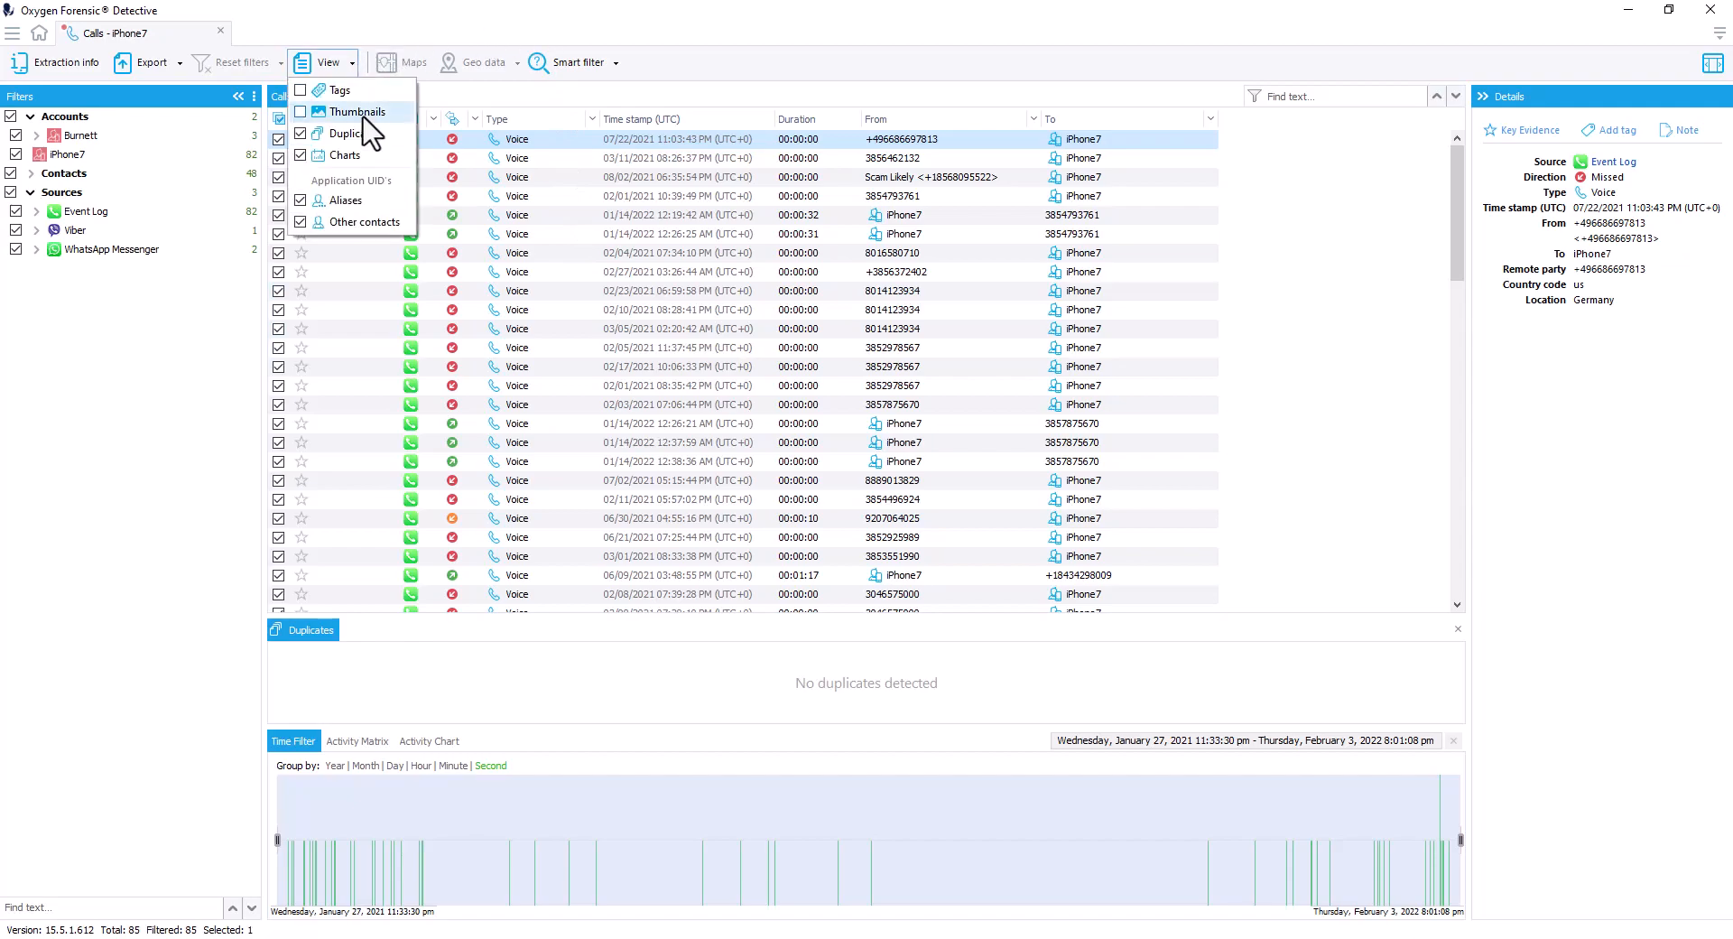
mouse_move(354, 110)
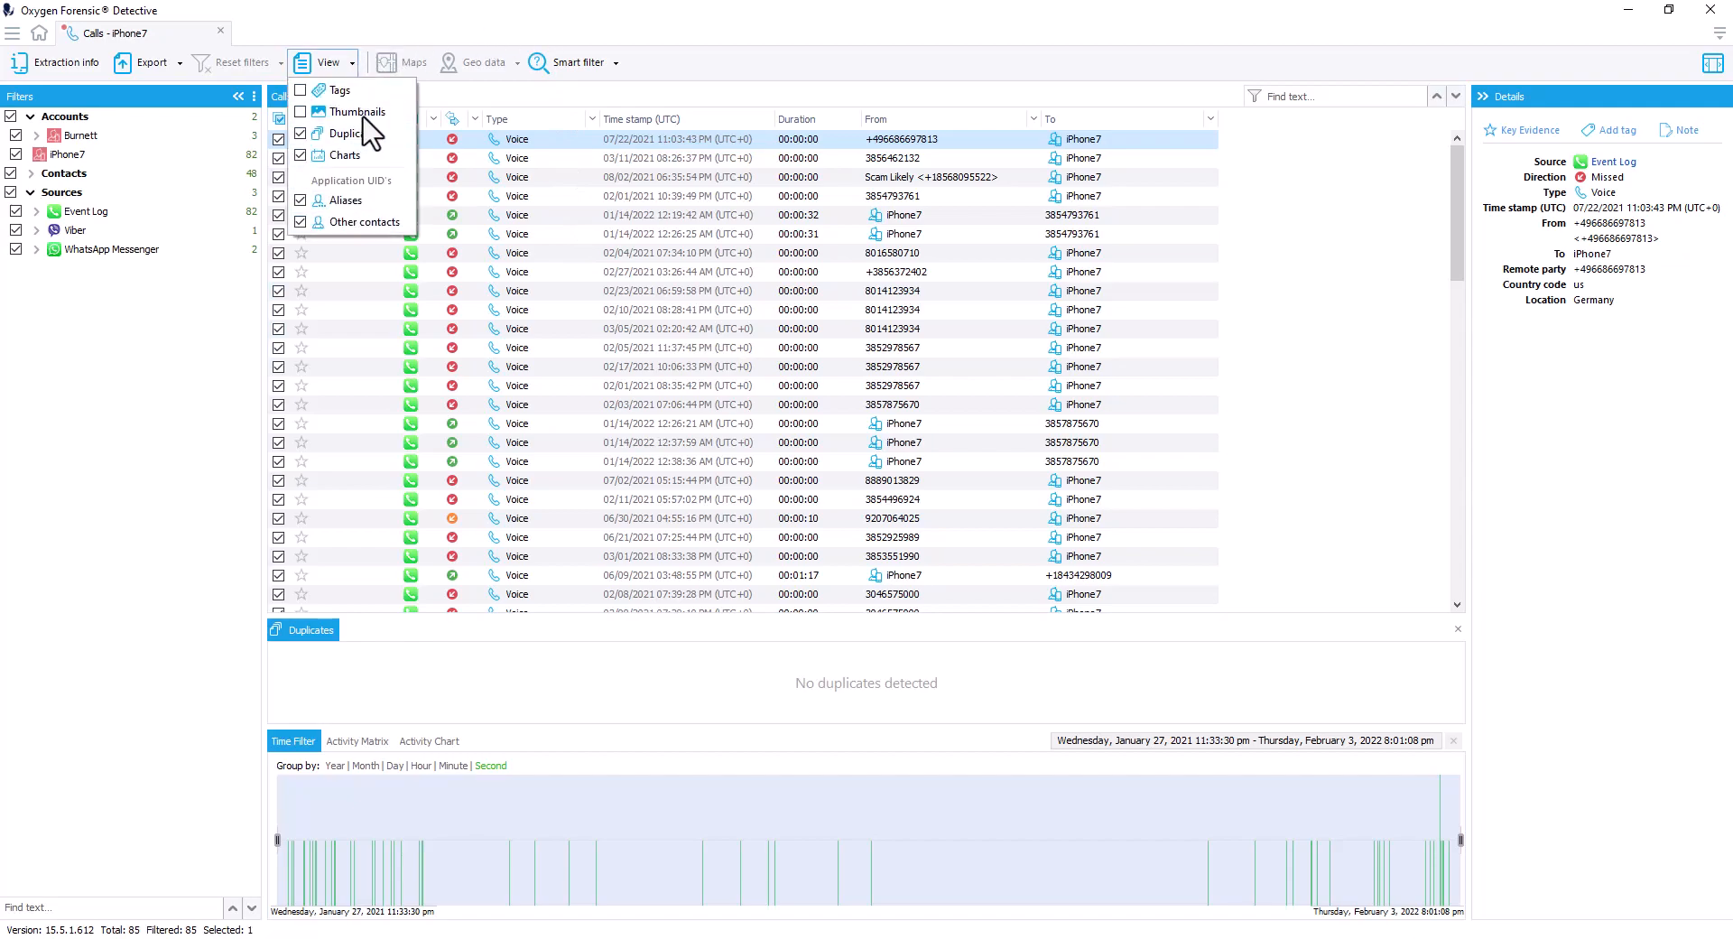
mouse_move(356, 111)
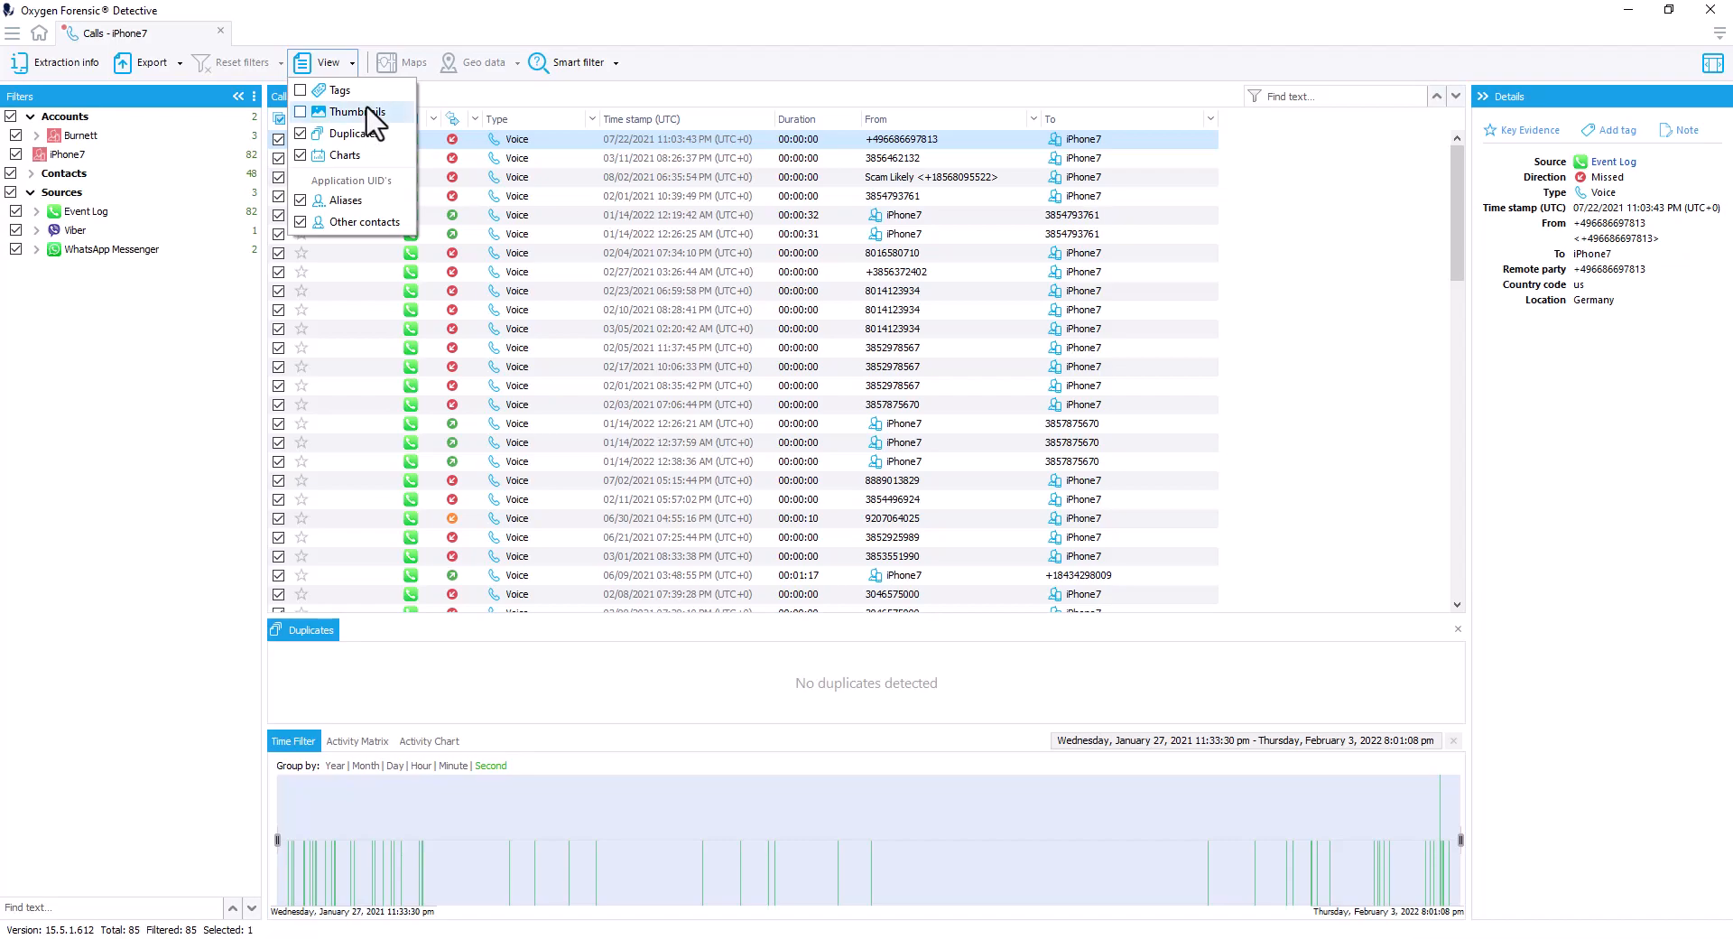
click(345, 154)
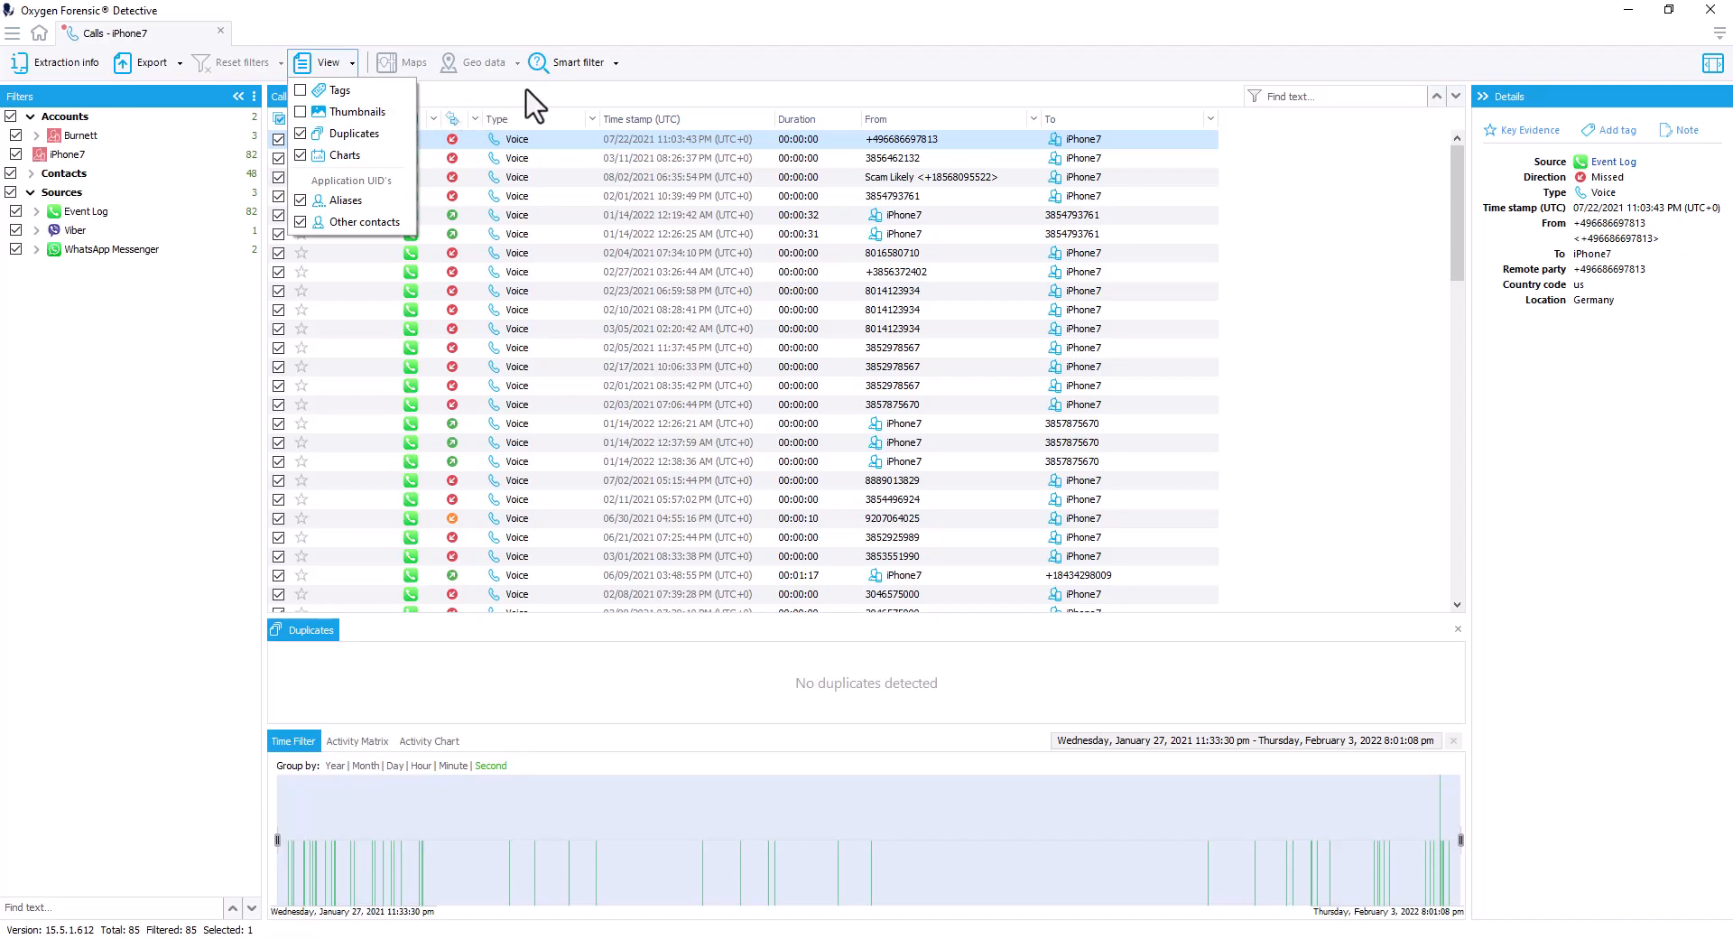
Show the Smart filter options for timeframes around key evidence, tags and geo-coordinates
click(570, 63)
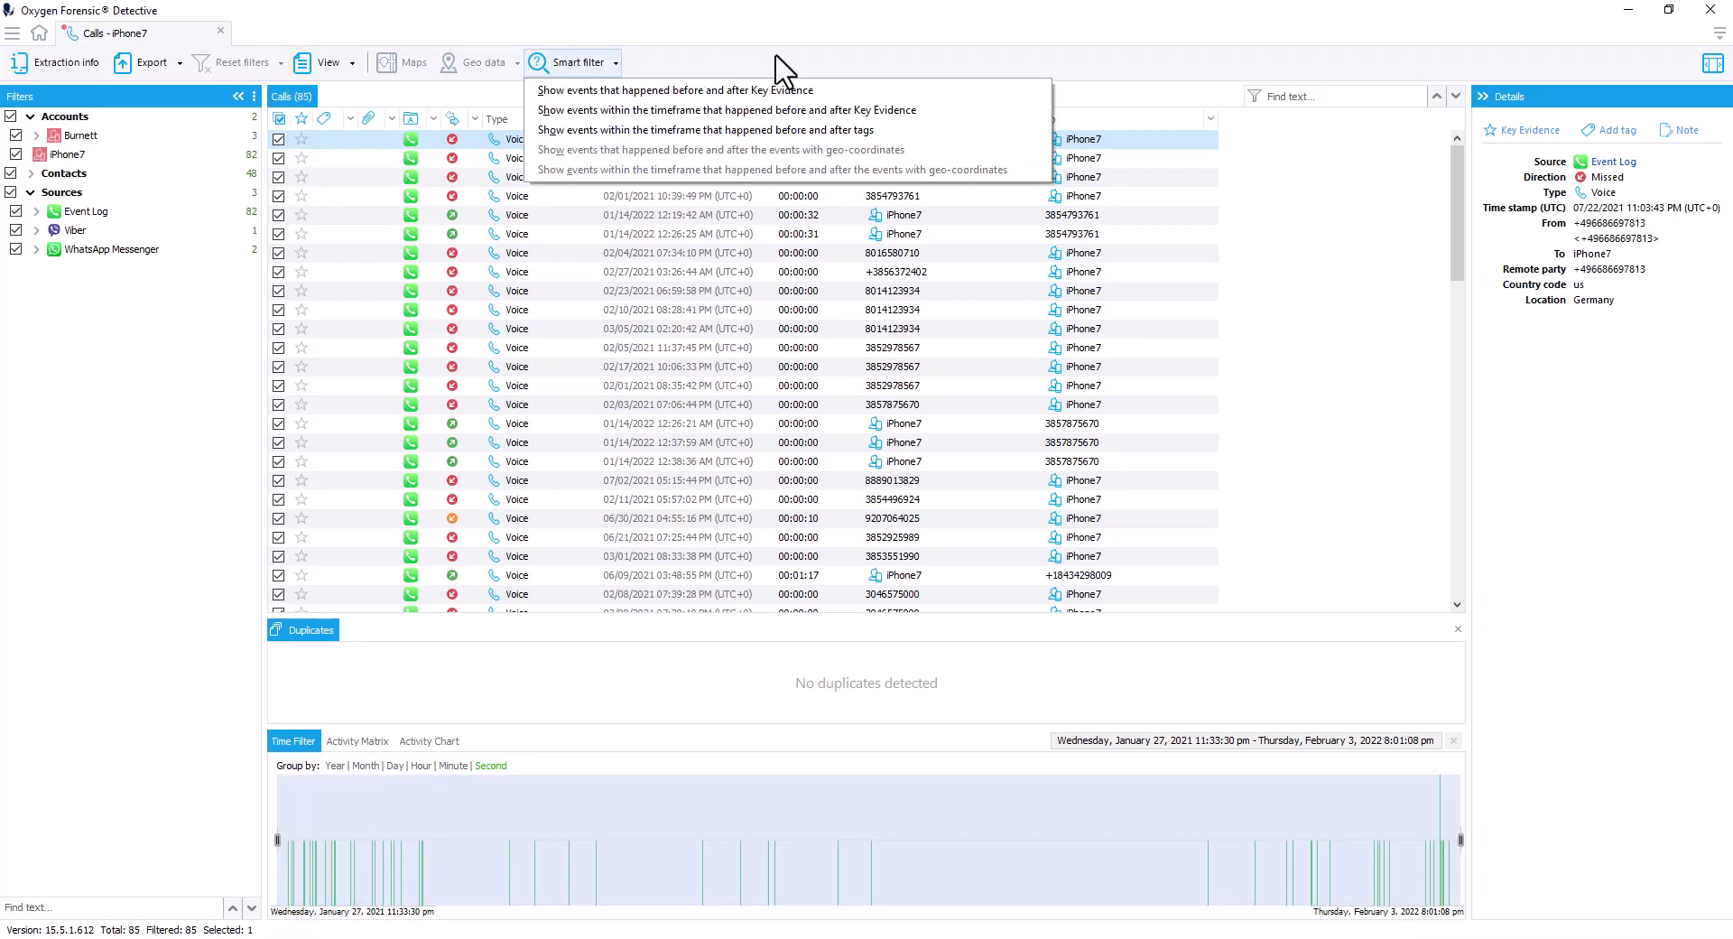
mouse_move(817, 69)
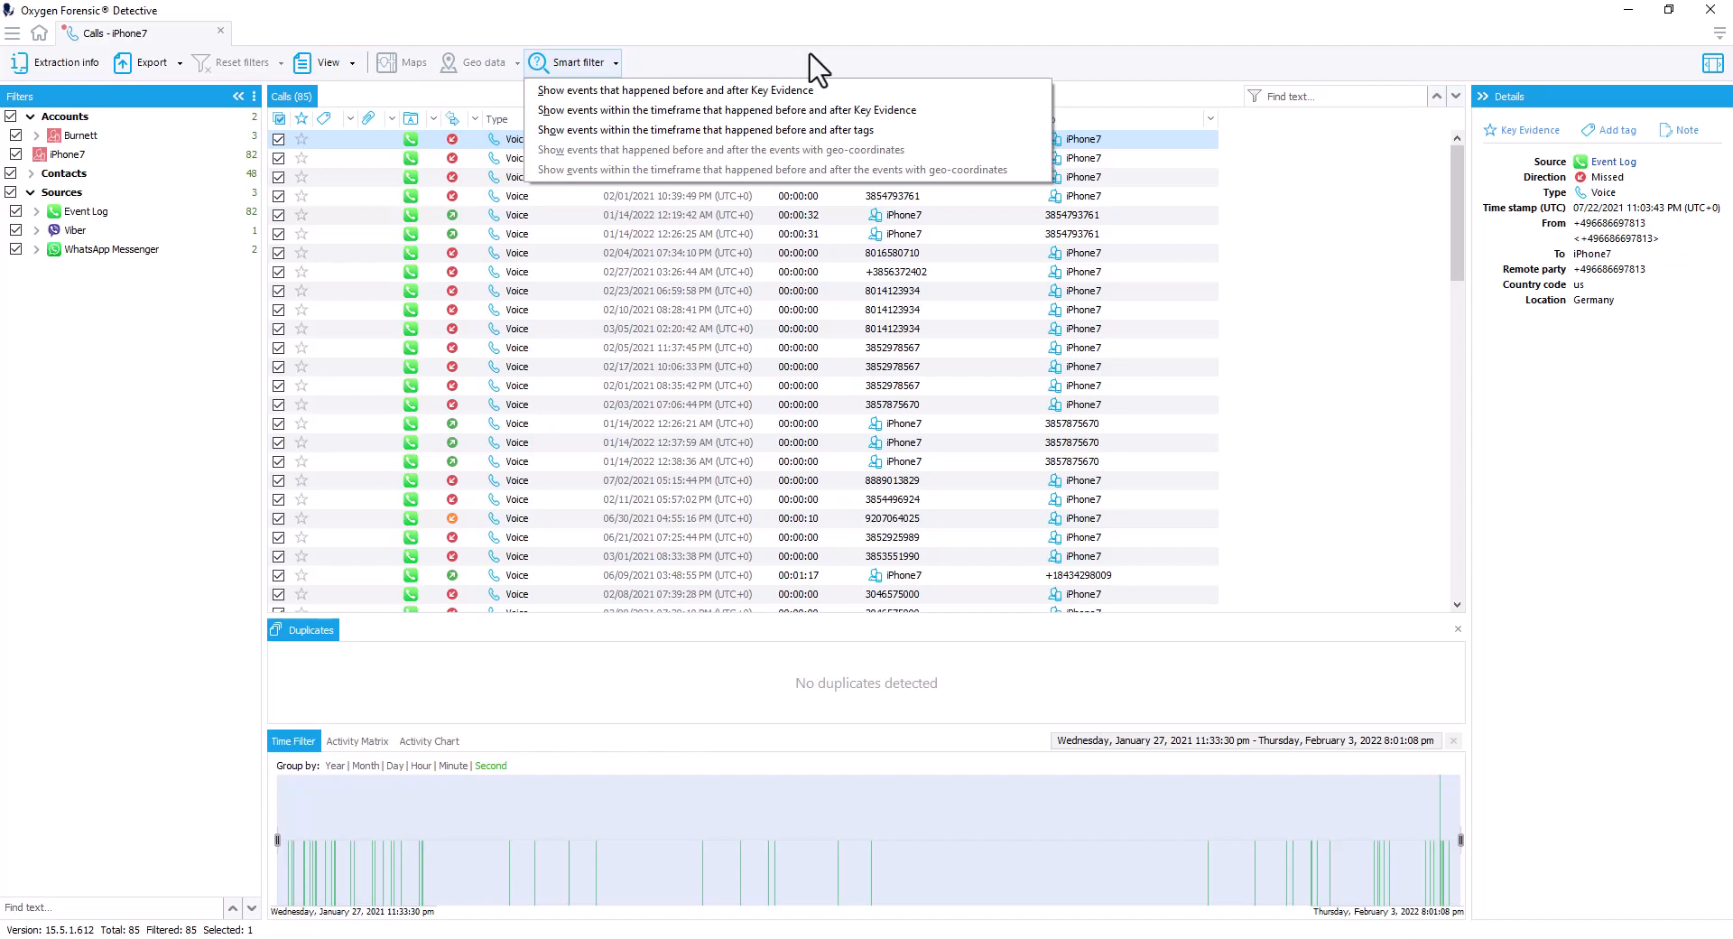
mouse_move(414, 751)
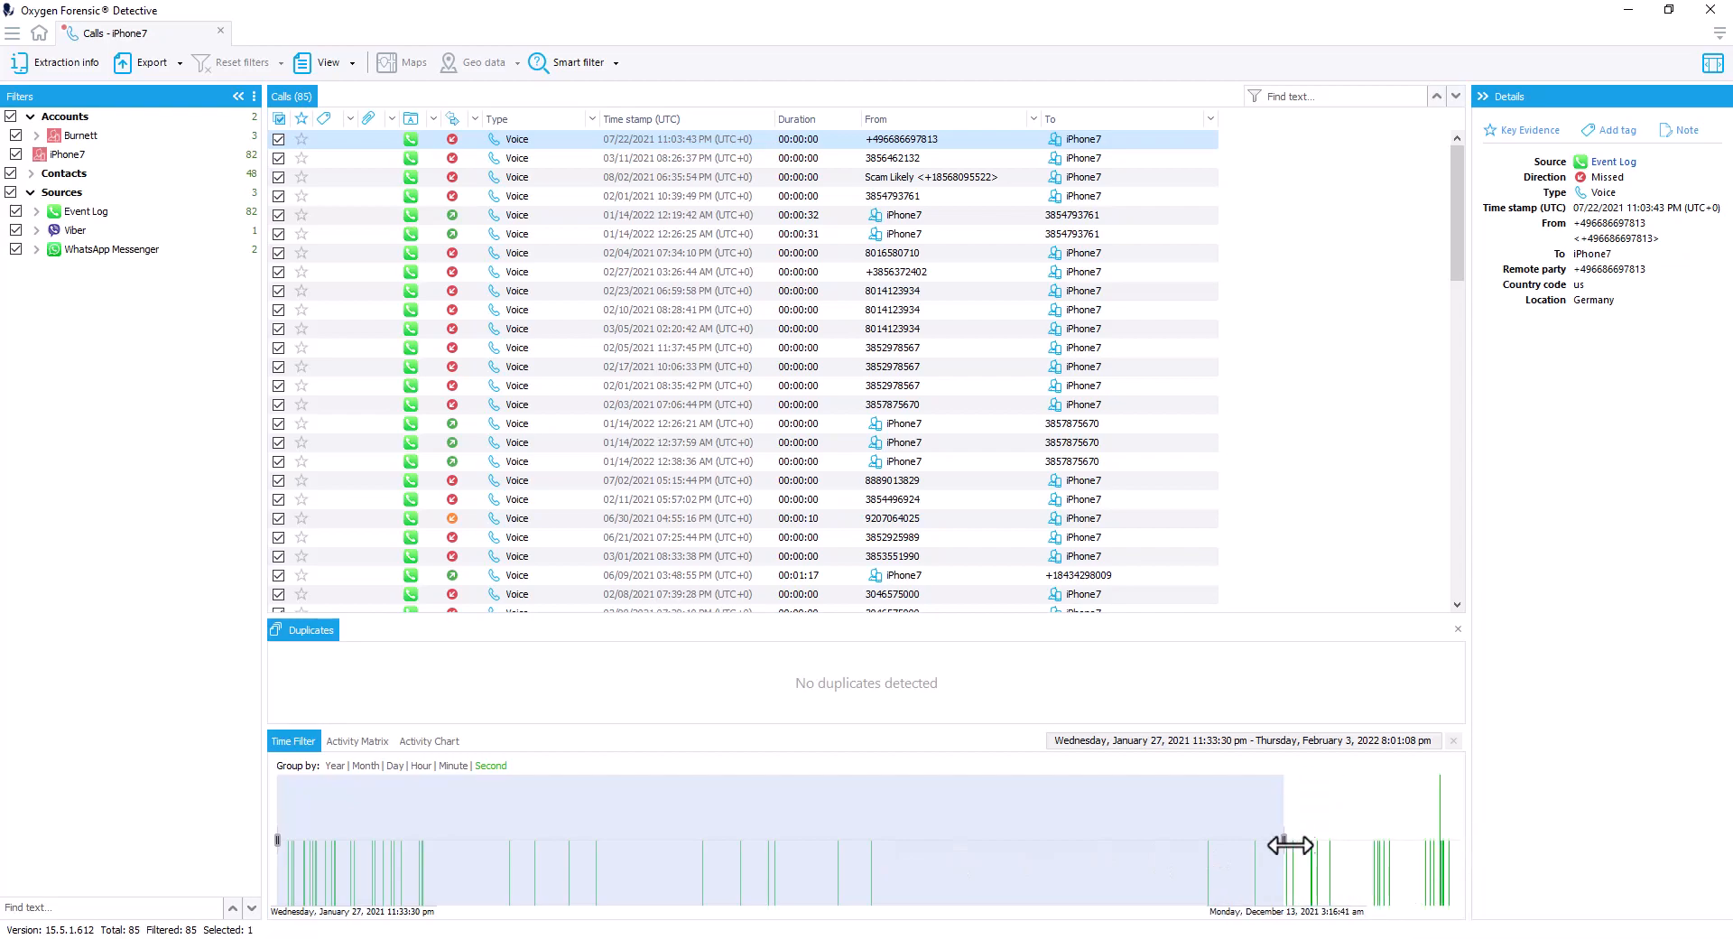
drag(1290, 844, 630, 844)
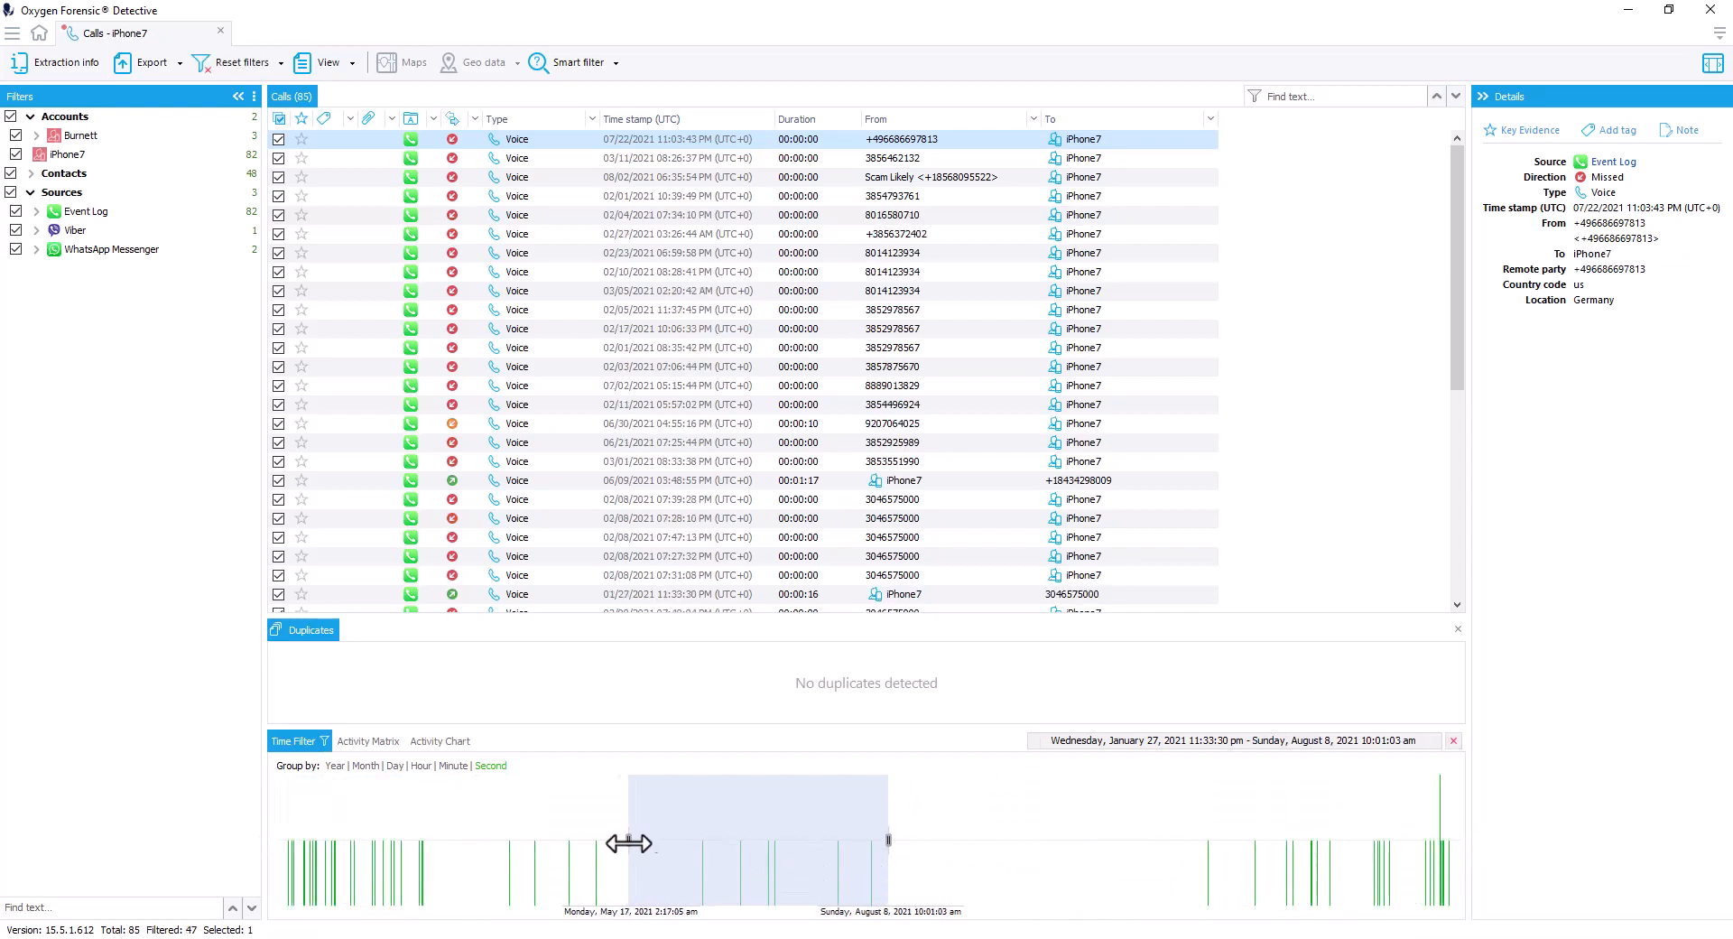
drag(628, 842, 829, 842)
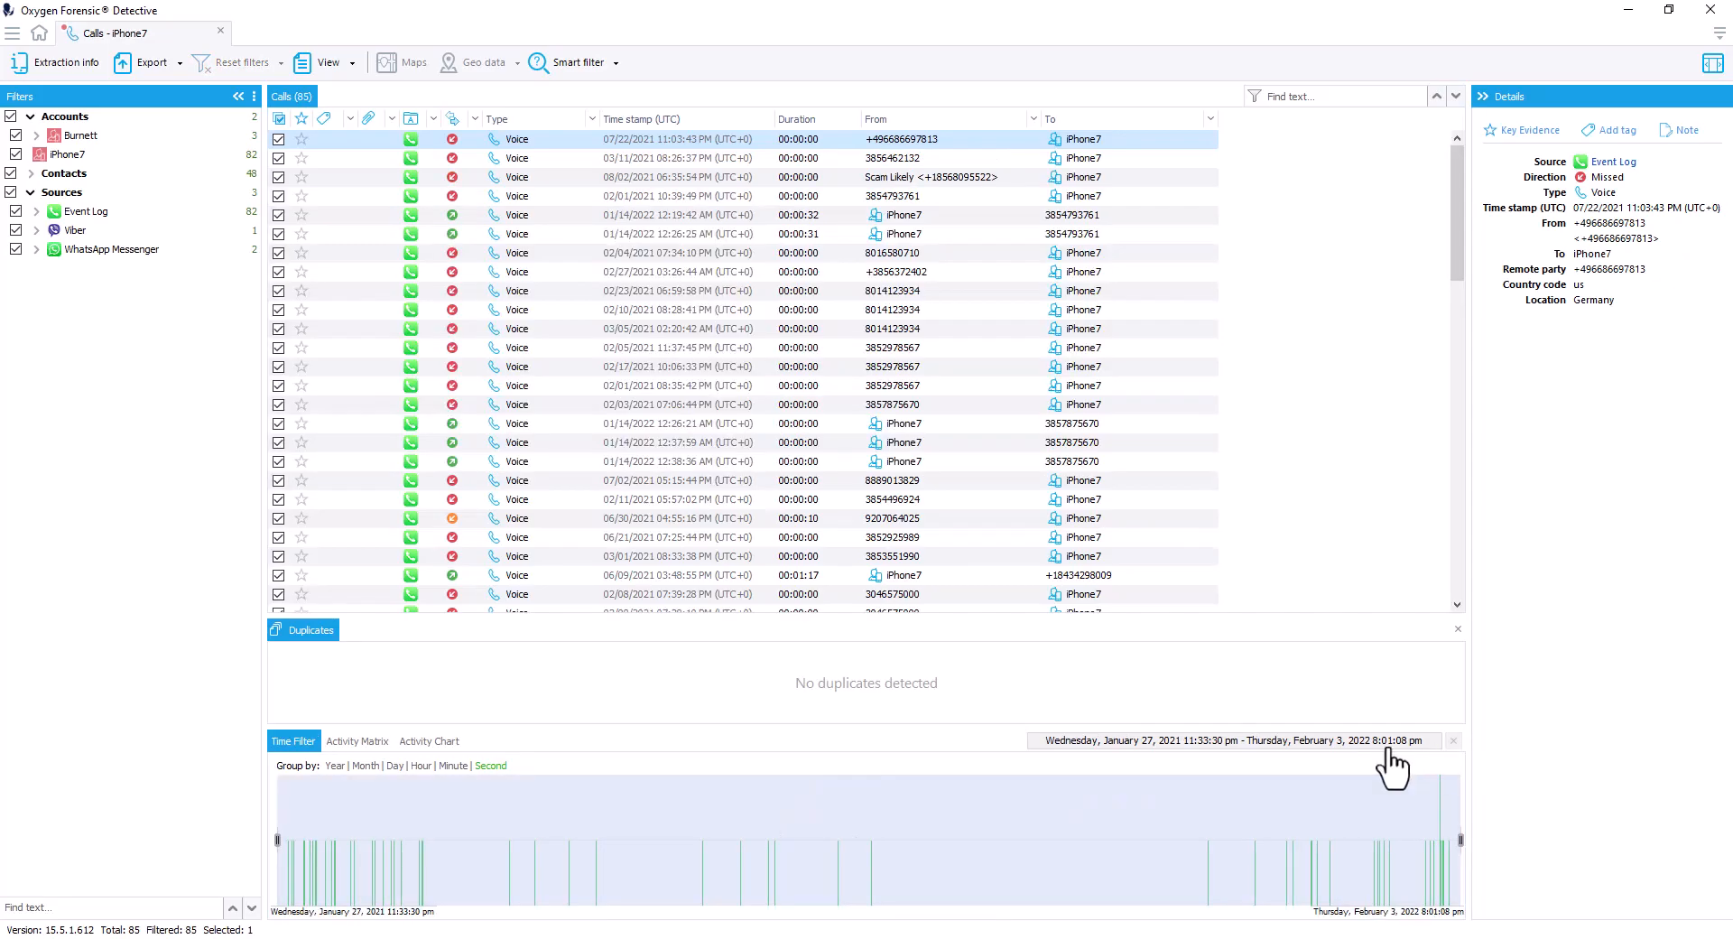
click(1224, 740)
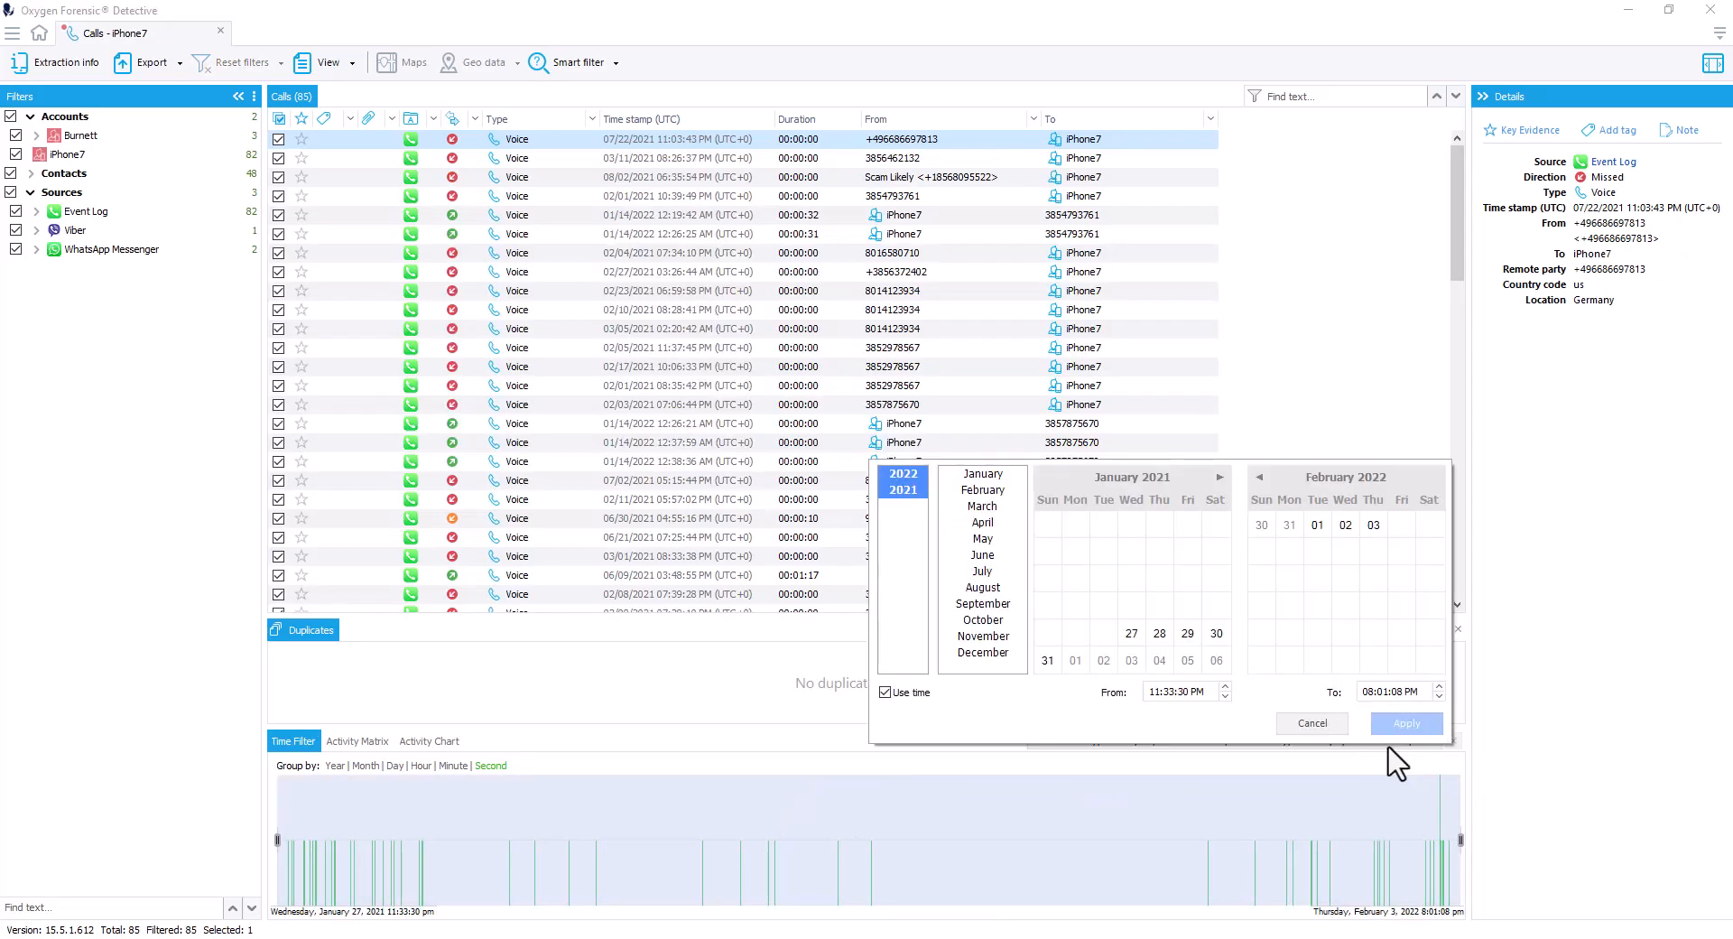
click(1406, 723)
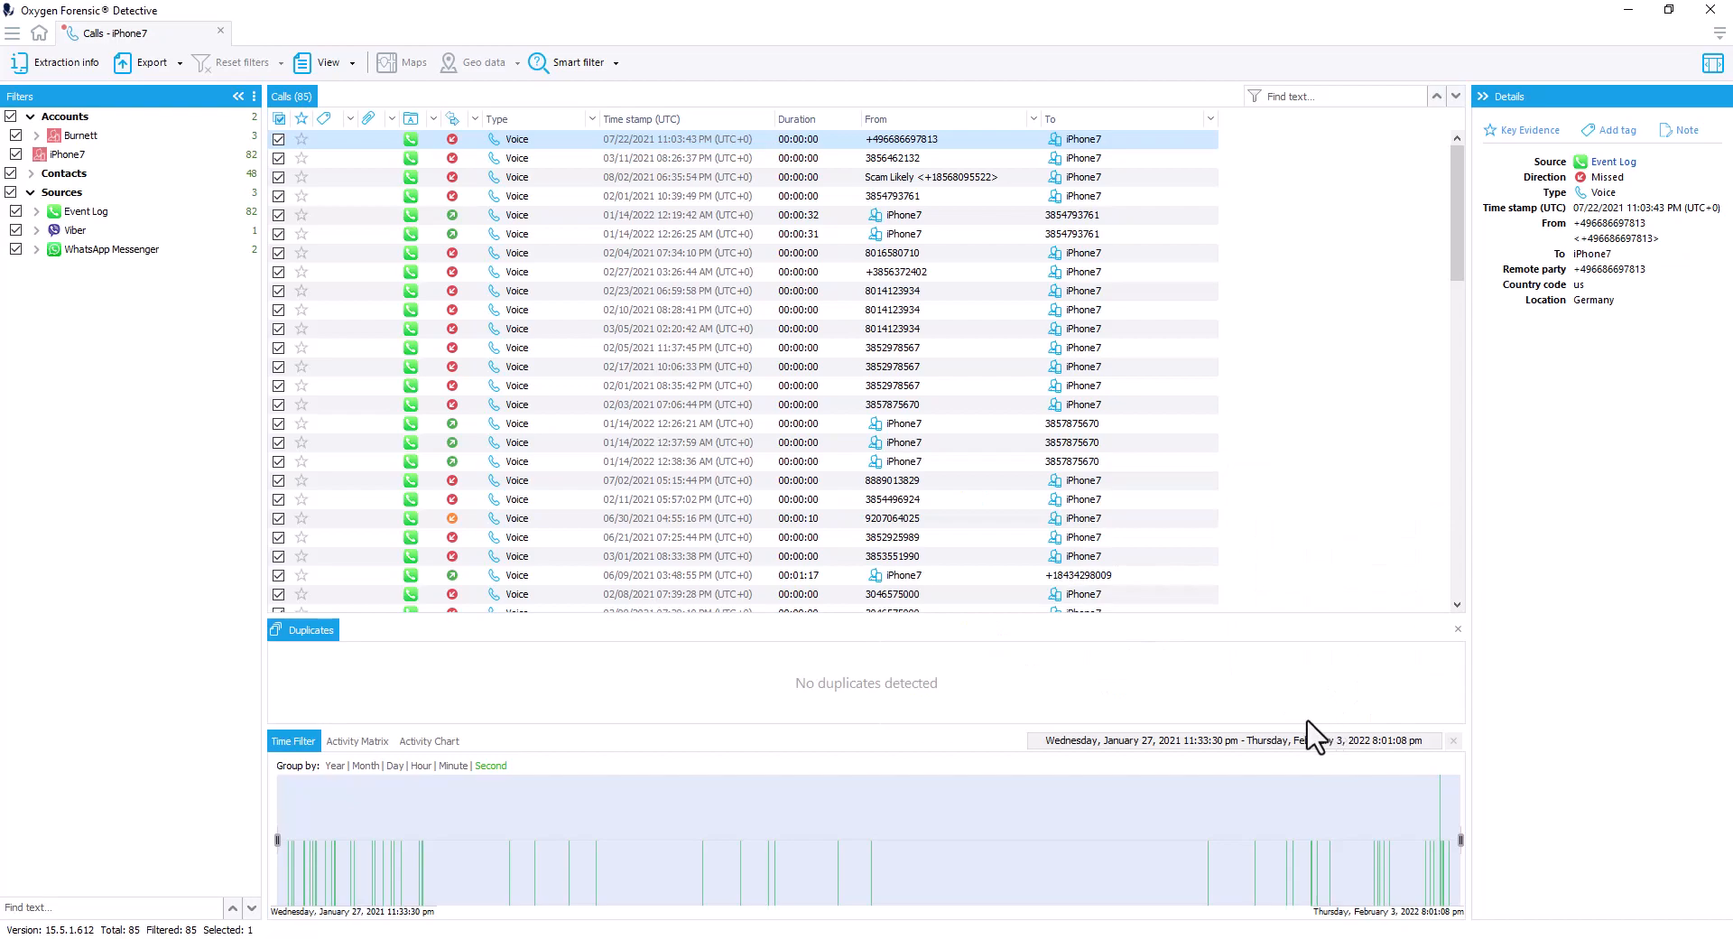
Display the Activity Matrix for the 85 calls and select the Monday 07 PM cell
click(357, 740)
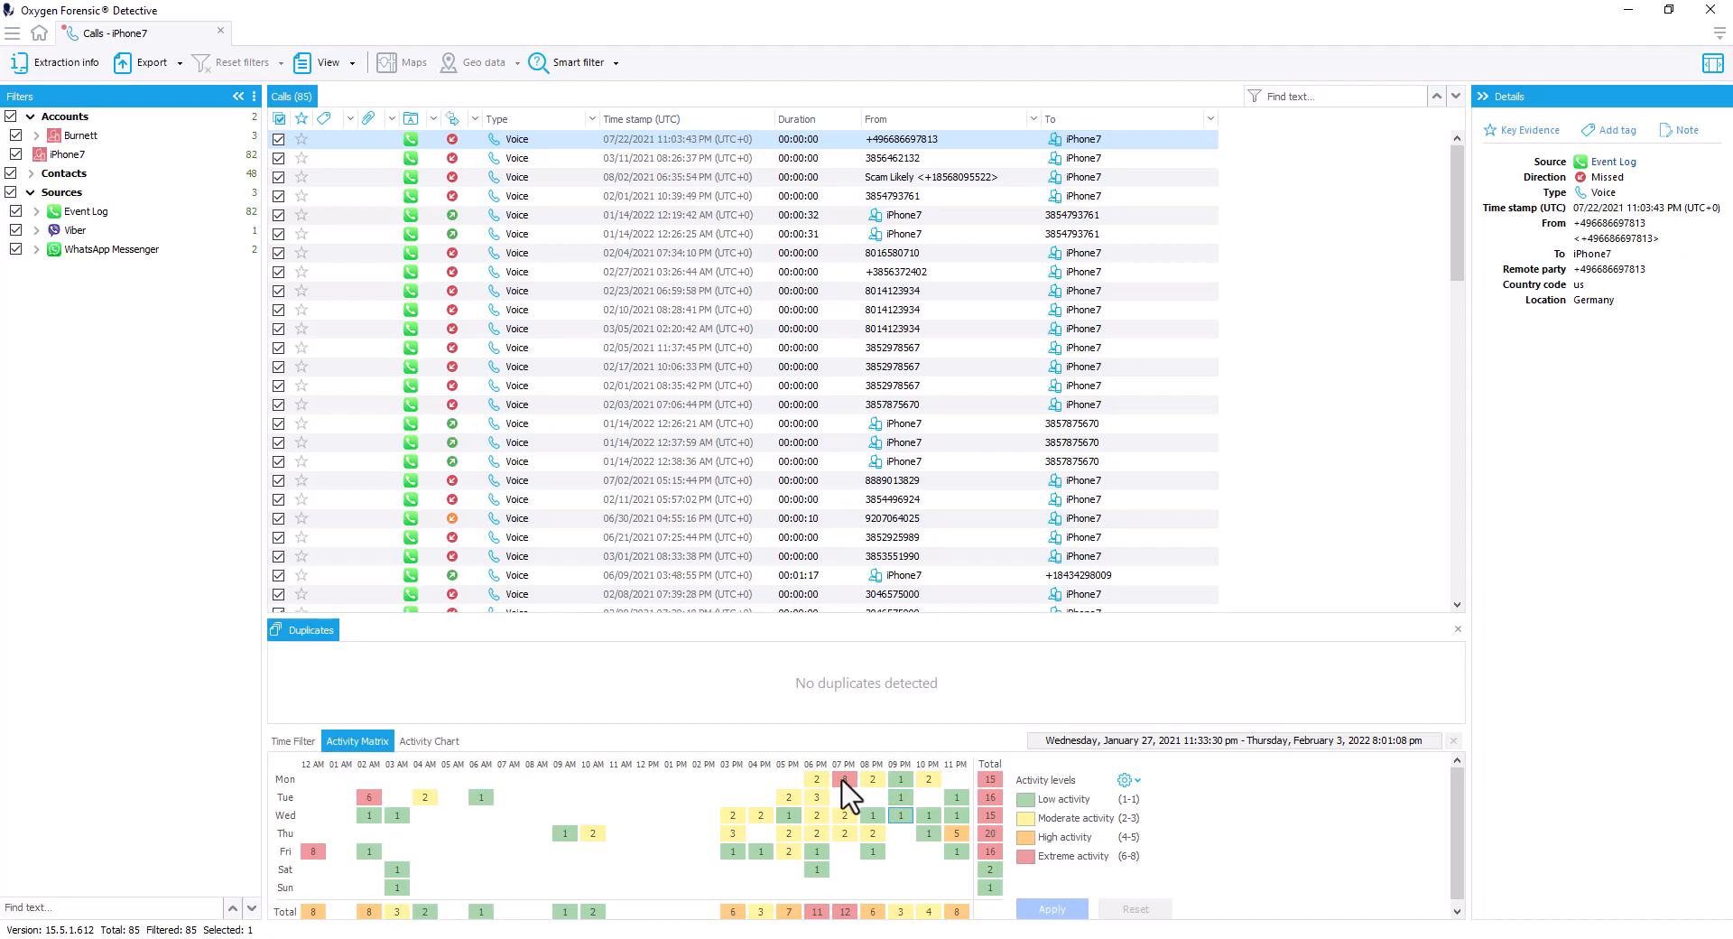
click(843, 777)
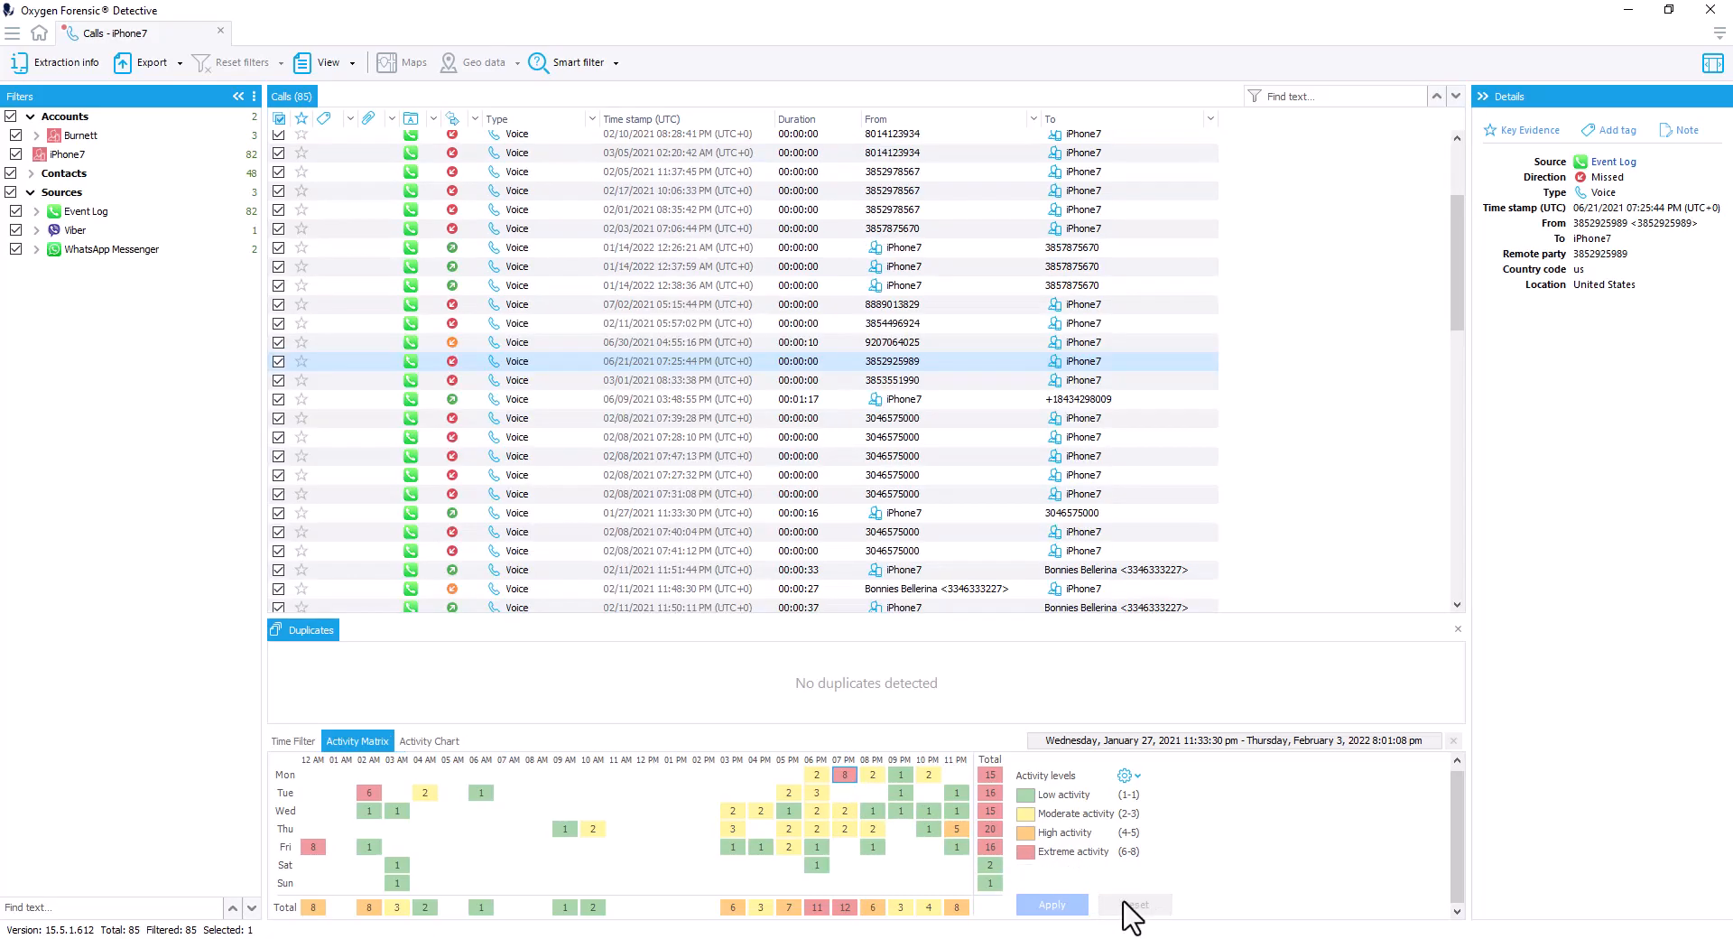
Display the Activity Chart of iPhone7 calls grouped by Minute
click(429, 741)
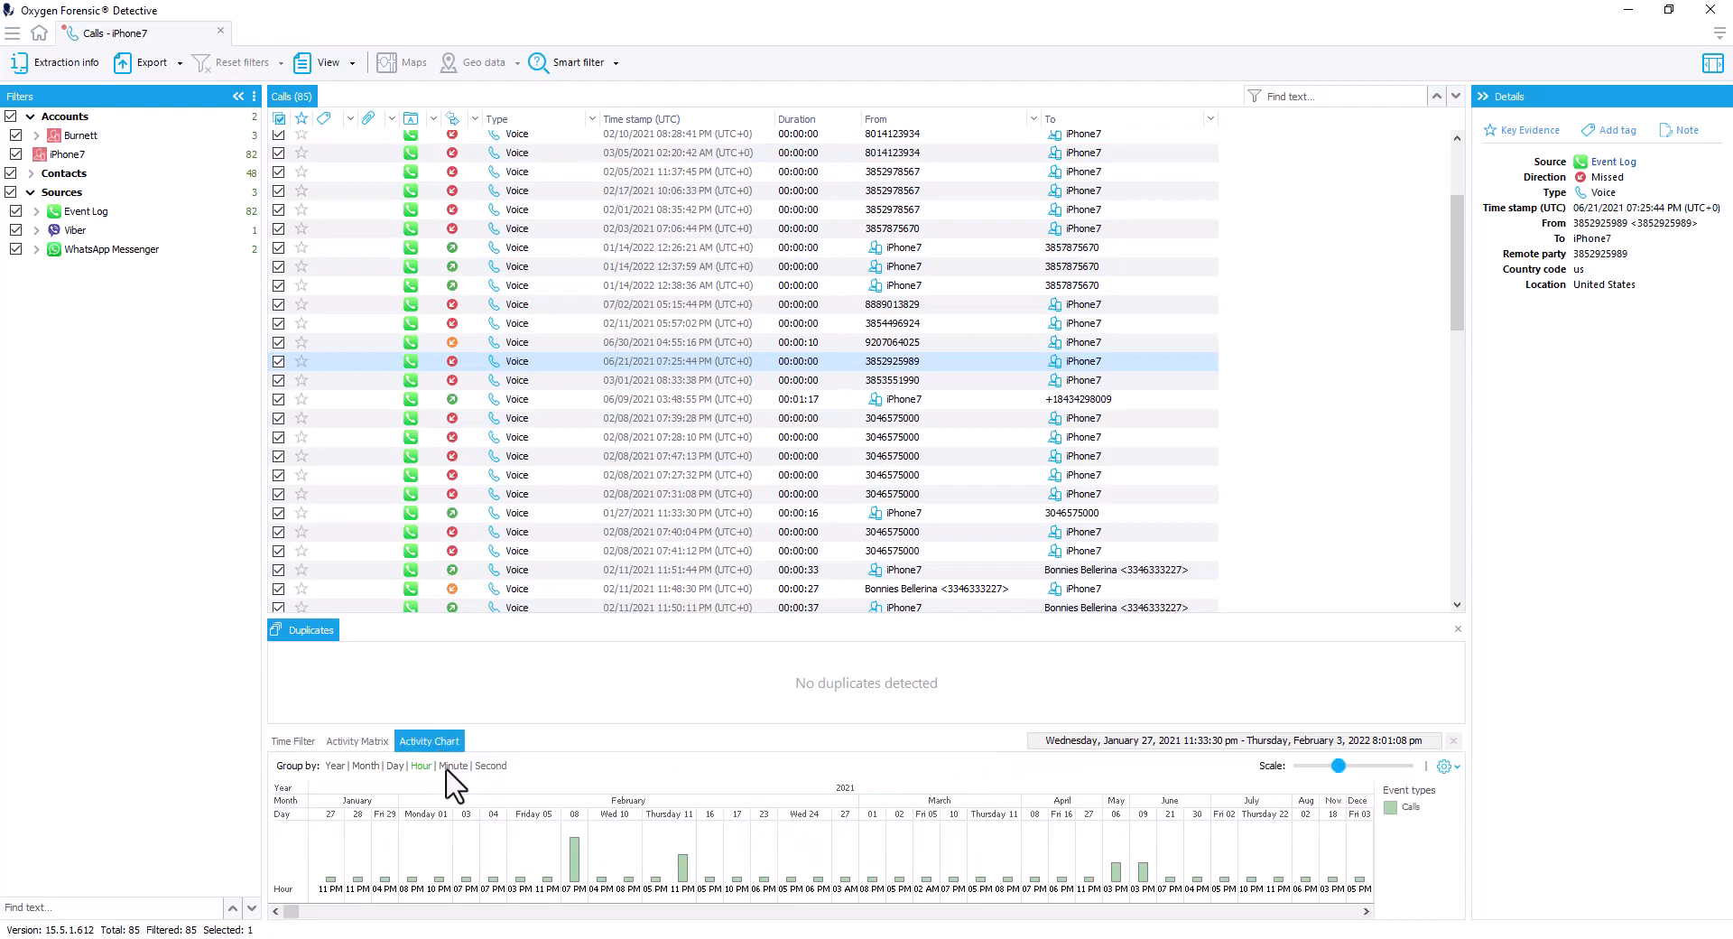
click(452, 765)
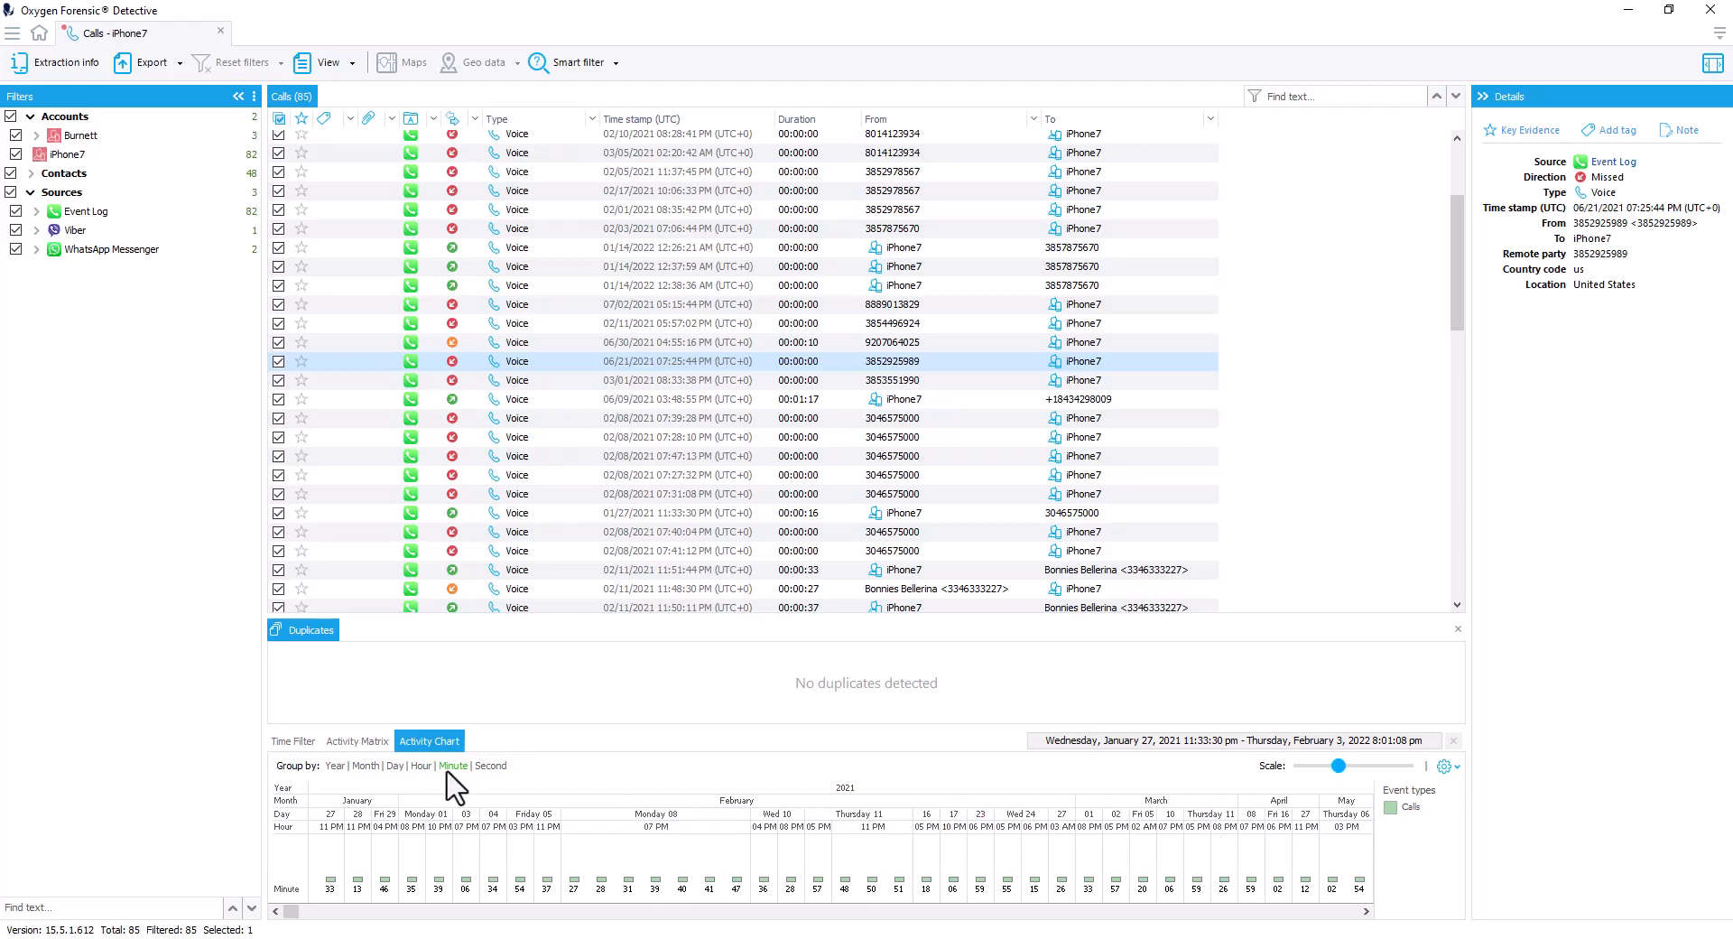
mouse_move(536, 345)
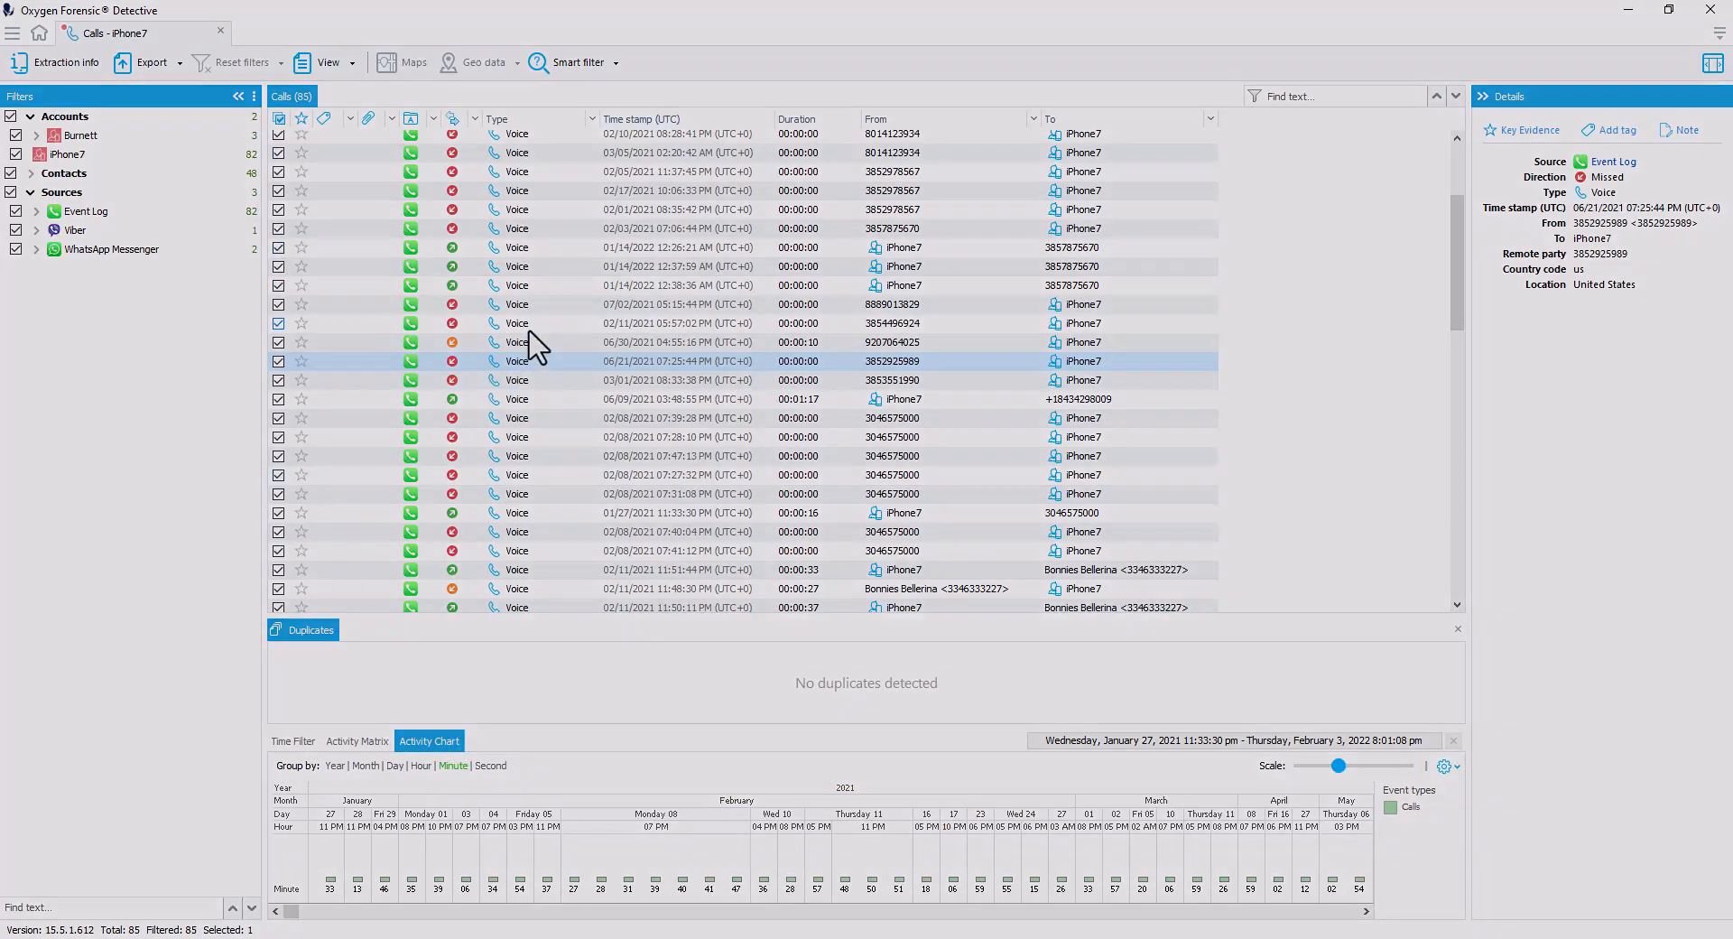